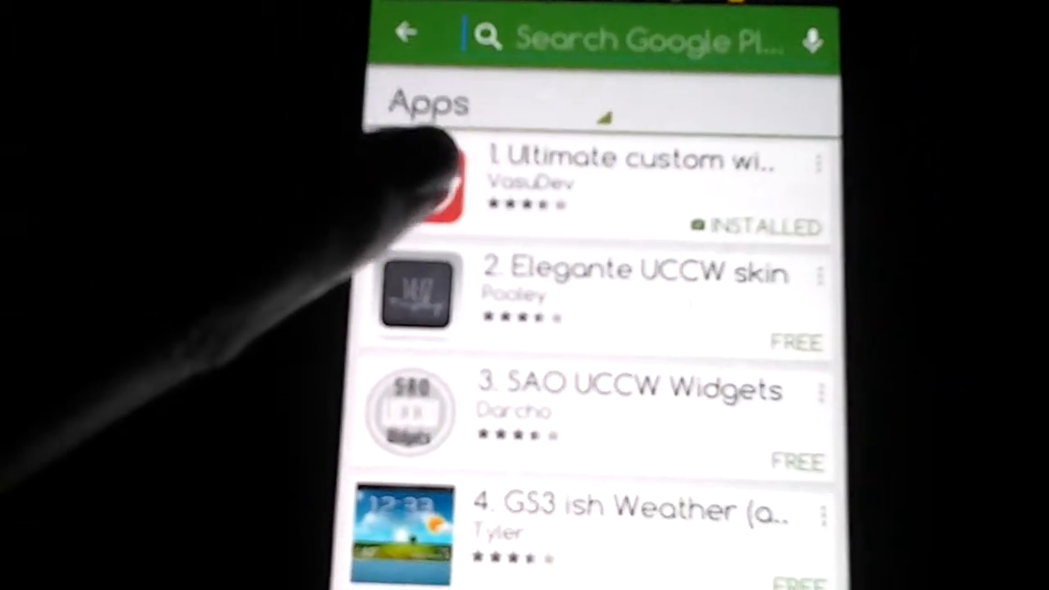
# Open the Ultimate custom widget (UCCW) page from Play Store results and scroll through it
pyautogui.click(630, 172)
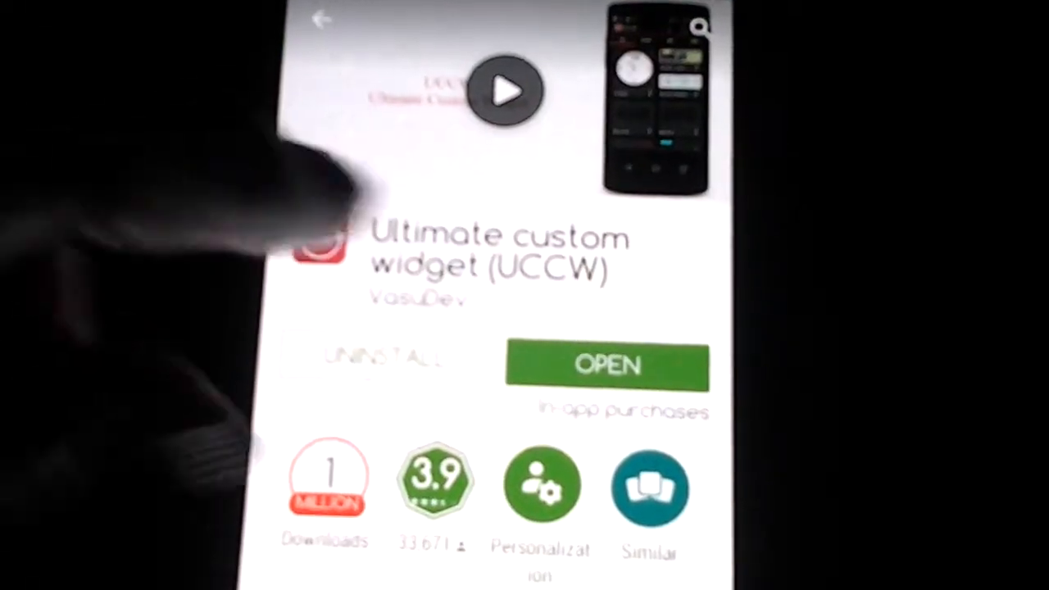
pyautogui.scroll(-3)
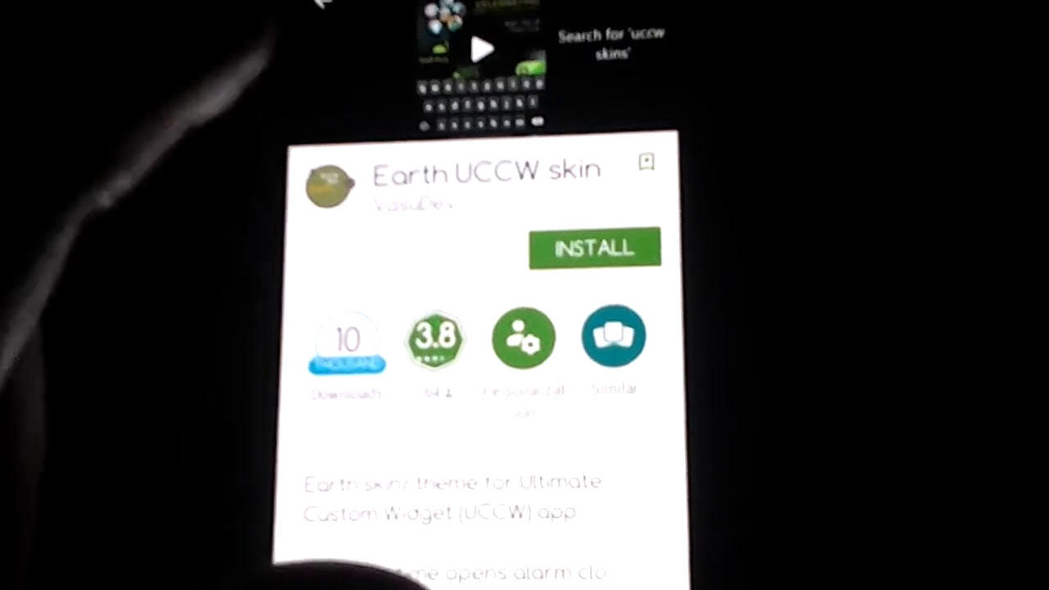
pyautogui.scroll(-3)
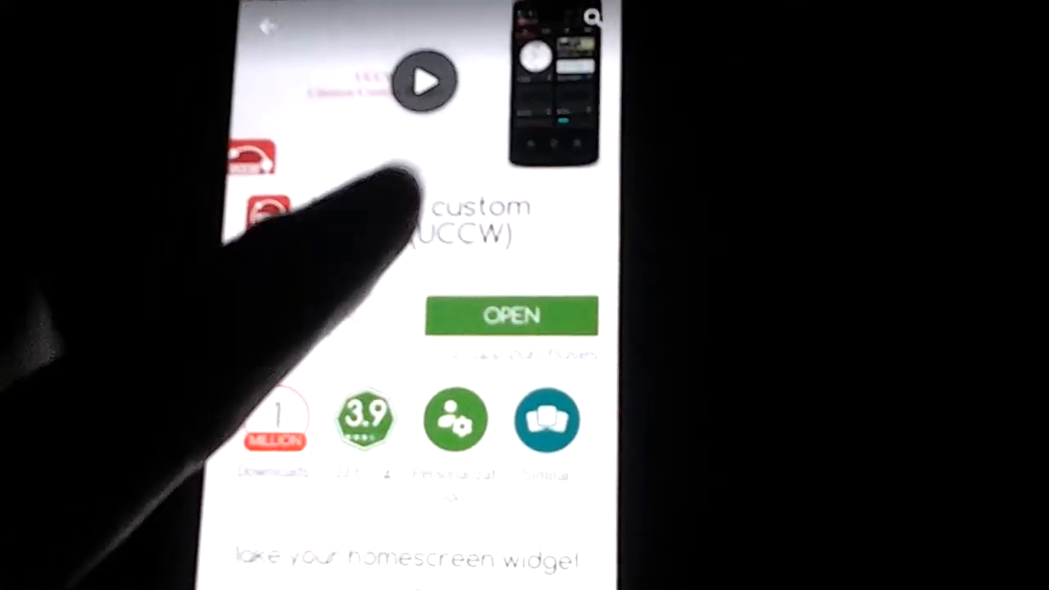
# Launch UCCW from its store page and browse down the ALL skins list
pyautogui.click(511, 315)
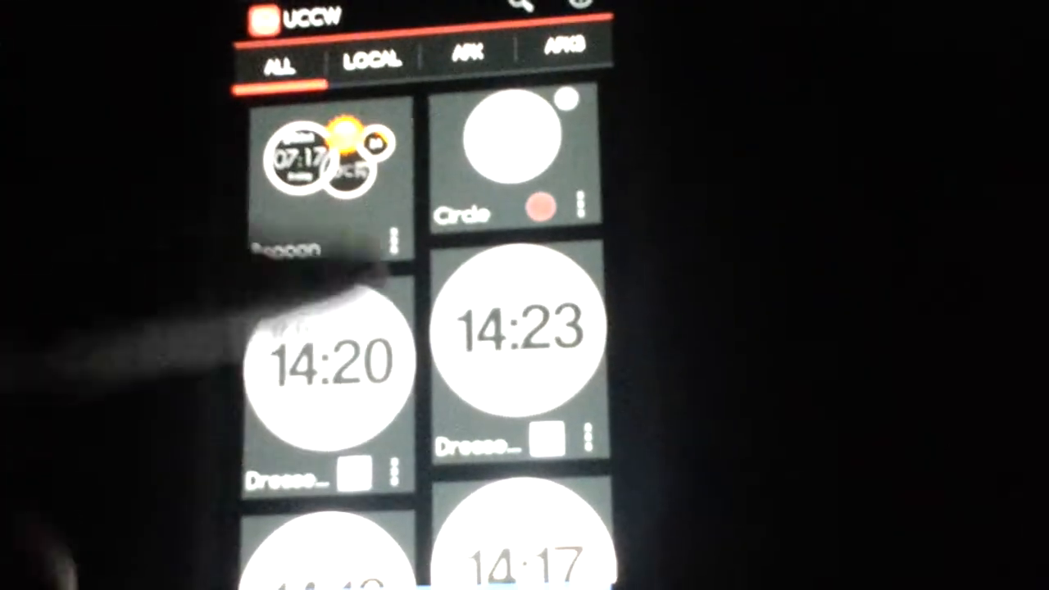
pyautogui.scroll(-3)
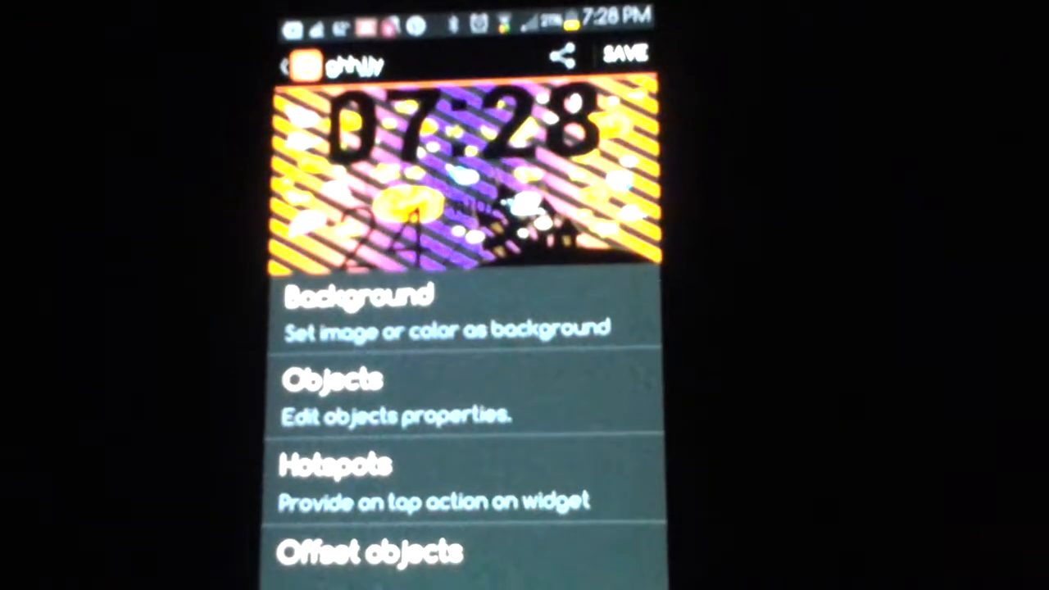
# Open the clock widget's Background properties (Image mode, transparency 0)
pyautogui.click(360, 293)
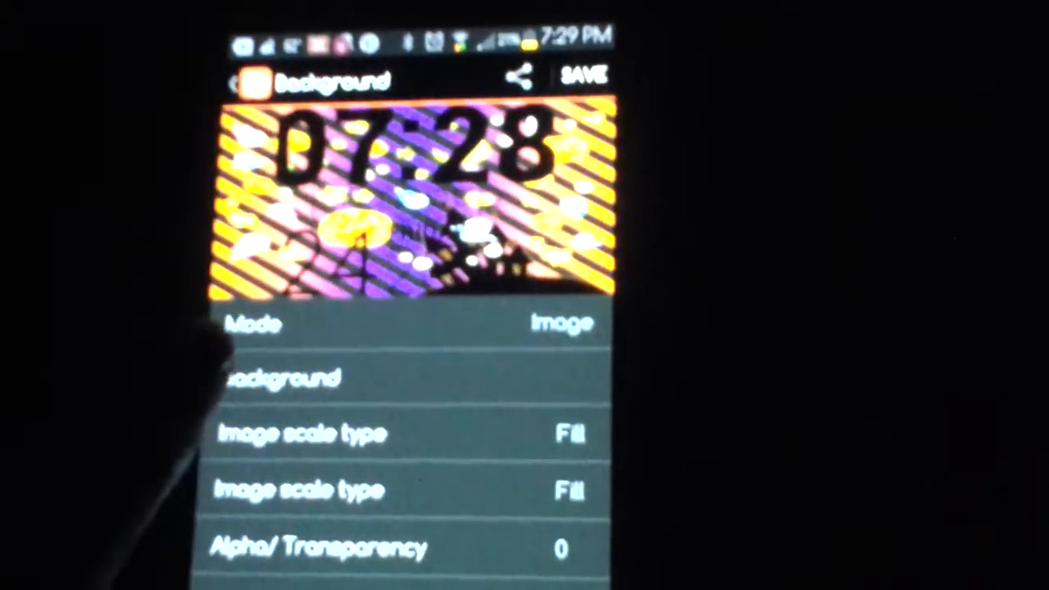
# Choose a gallery image as background and bring up its Alpha/Transparency adjustment
pyautogui.click(328, 377)
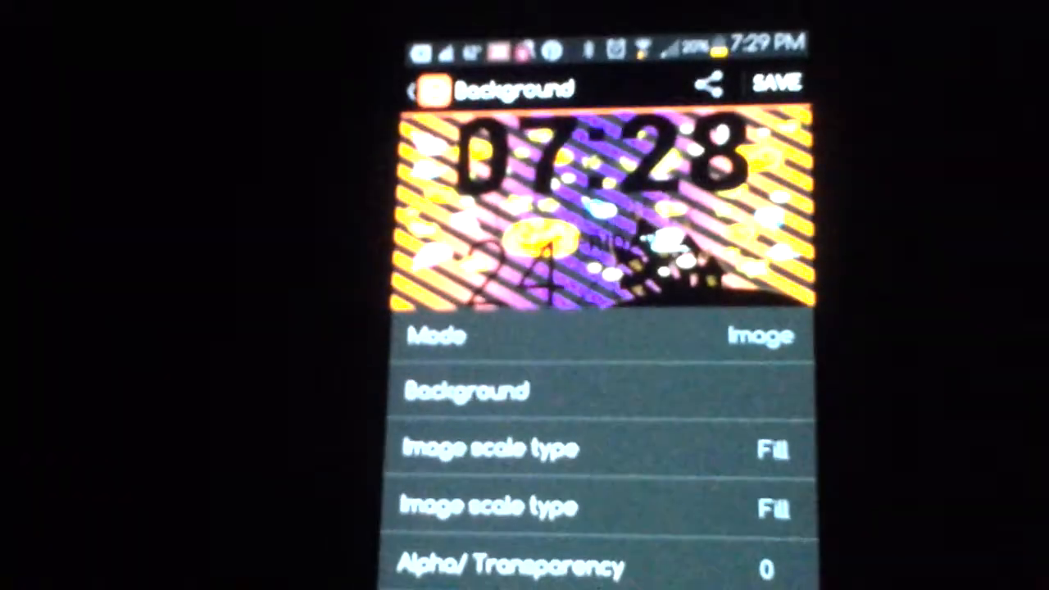
pyautogui.click(489, 449)
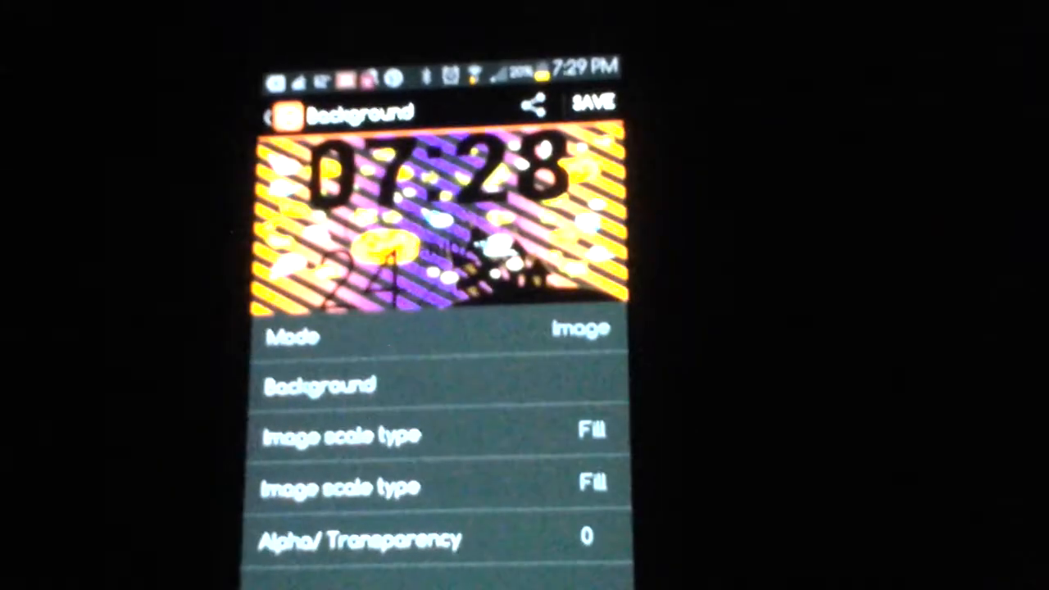
pyautogui.click(319, 384)
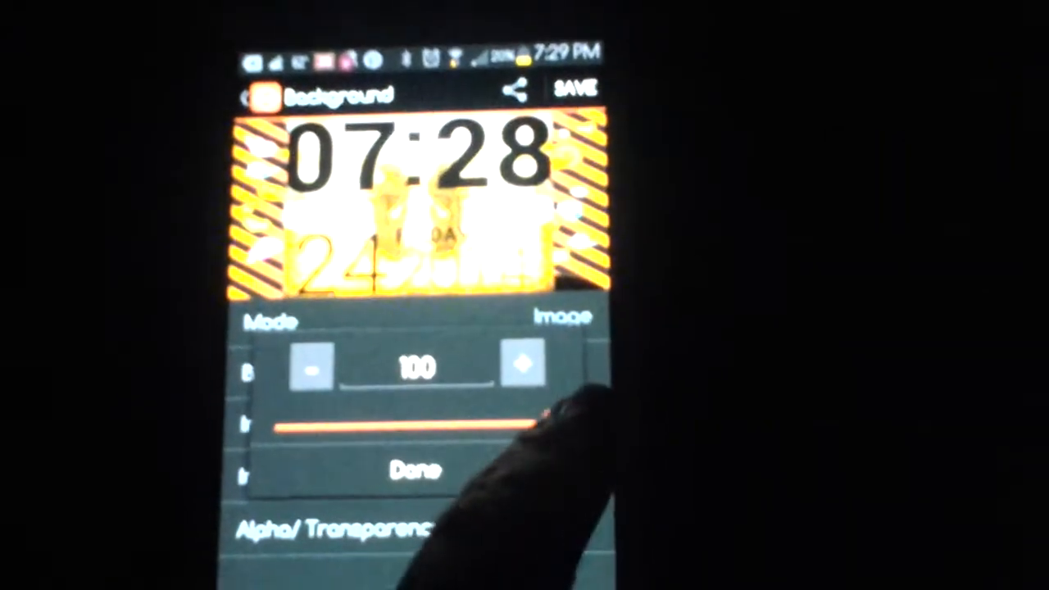
# Drag the Alpha/Transparency slider to 100 for a fully opaque image background
pyautogui.moveTo(541, 418); pyautogui.dragTo(489, 393)
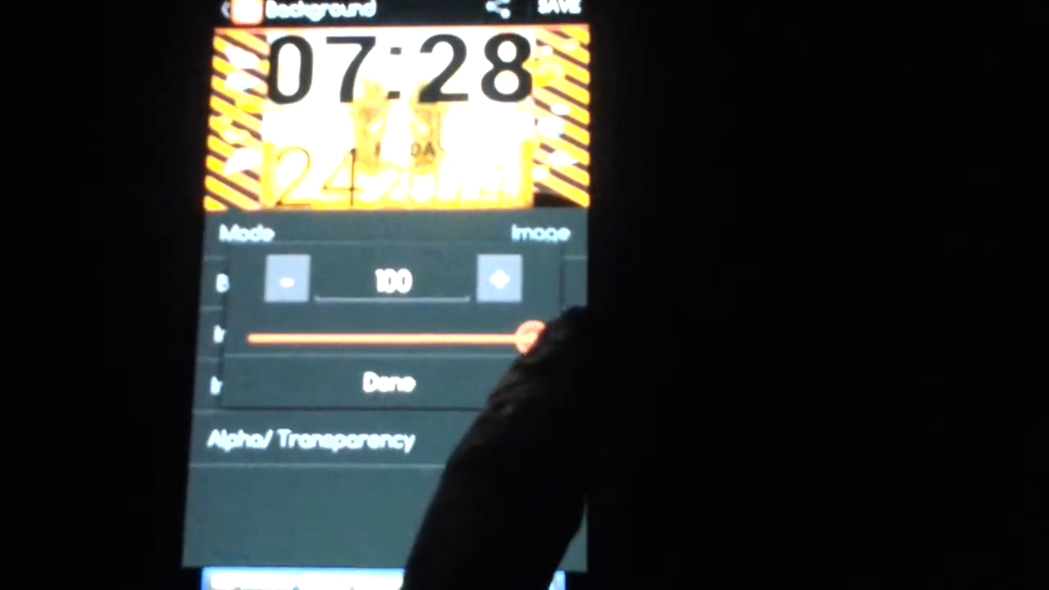
pyautogui.moveTo(524, 339); pyautogui.dragTo(246, 339)
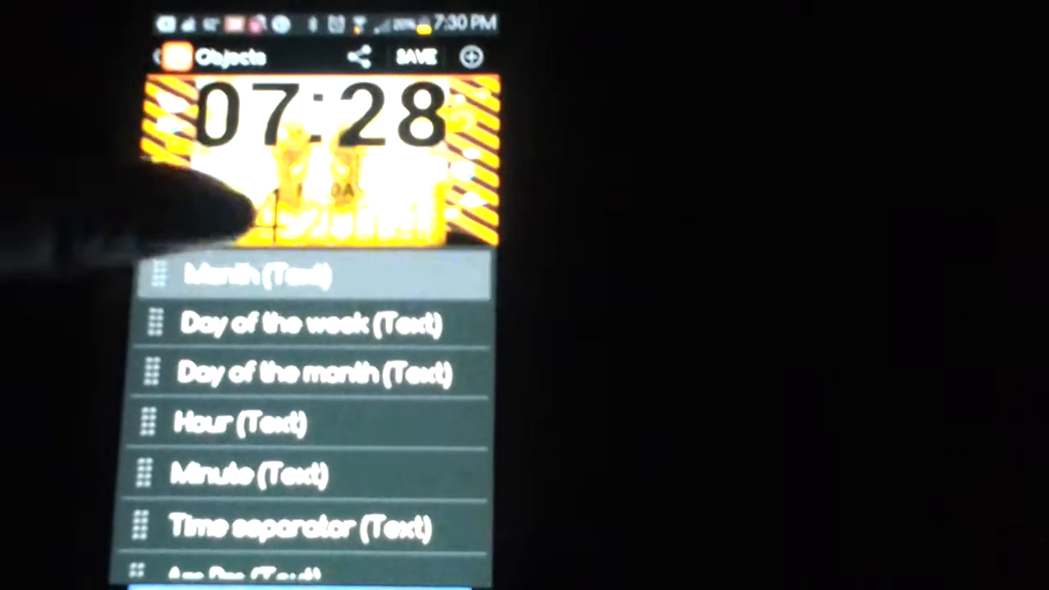
# Open the Month (Text) object's settings and change its colour from black to a light shade
pyautogui.click(254, 275)
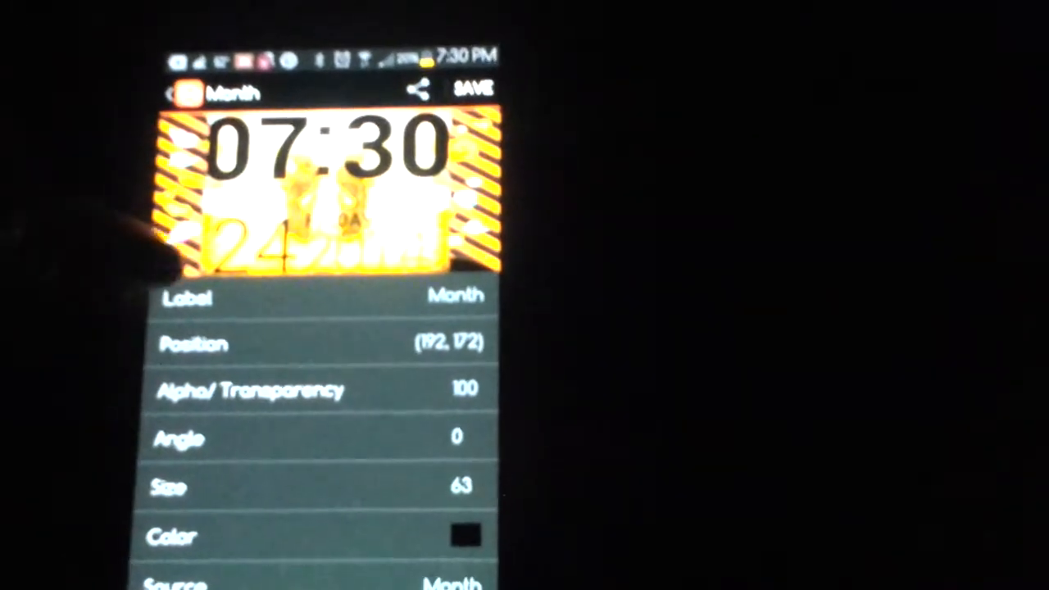
pyautogui.click(328, 343)
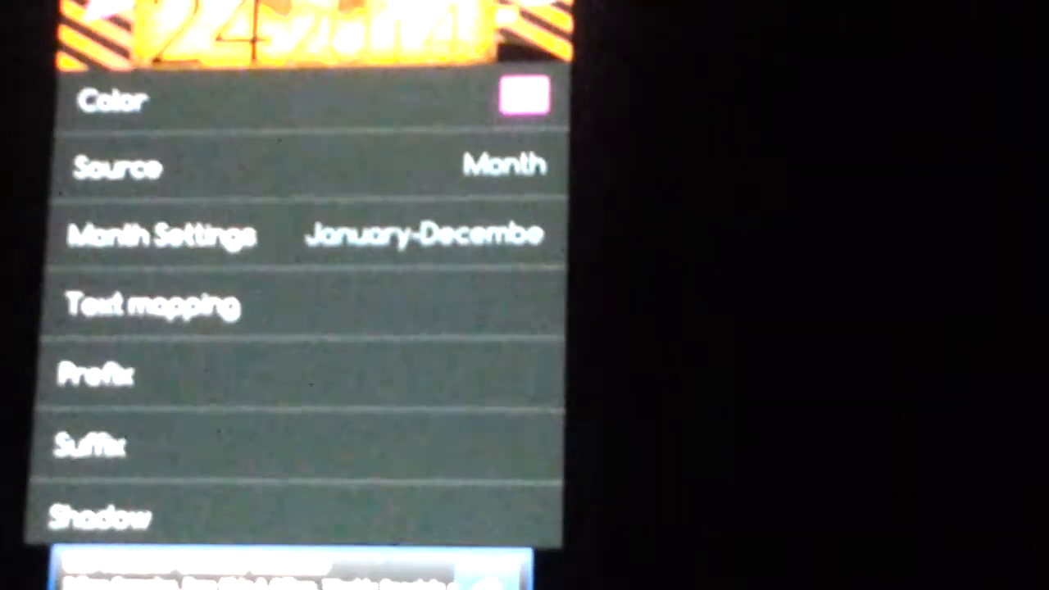
# Scroll through the pink Month text's remaining properties before returning to the Objects list
pyautogui.scroll(-3)
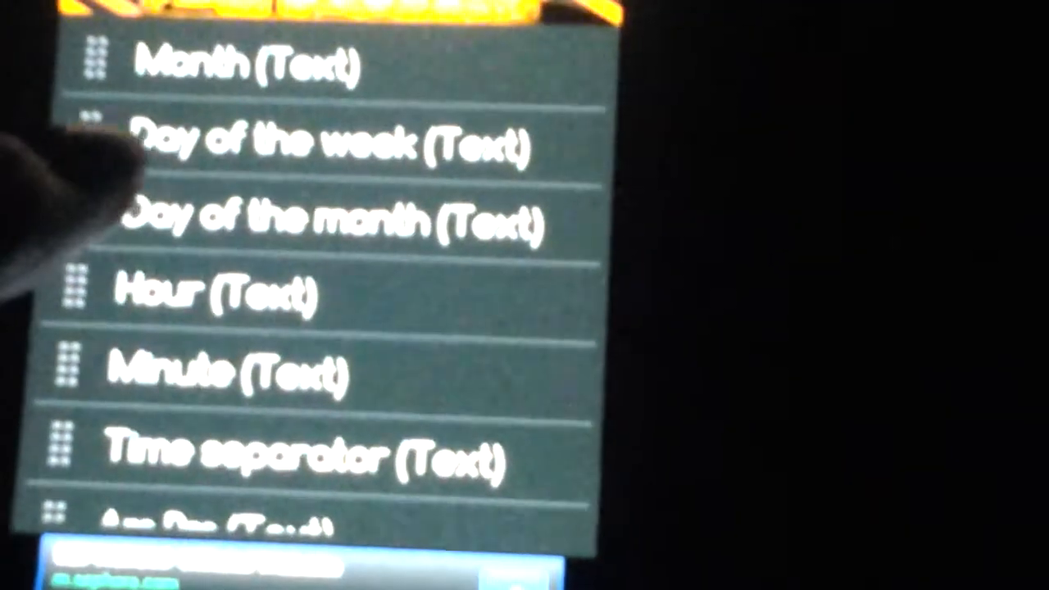
pyautogui.scroll(-3)
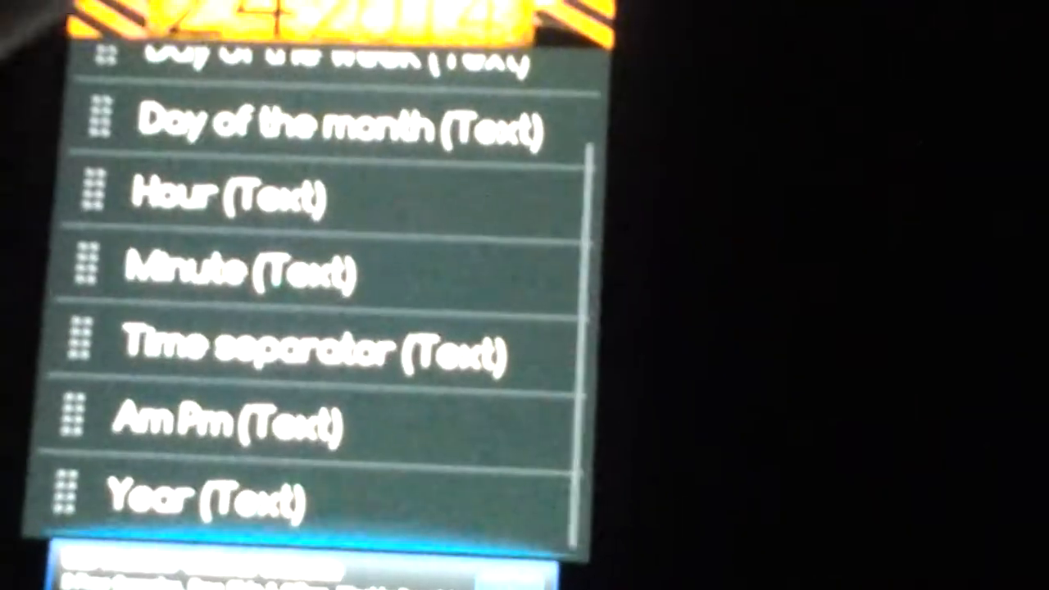